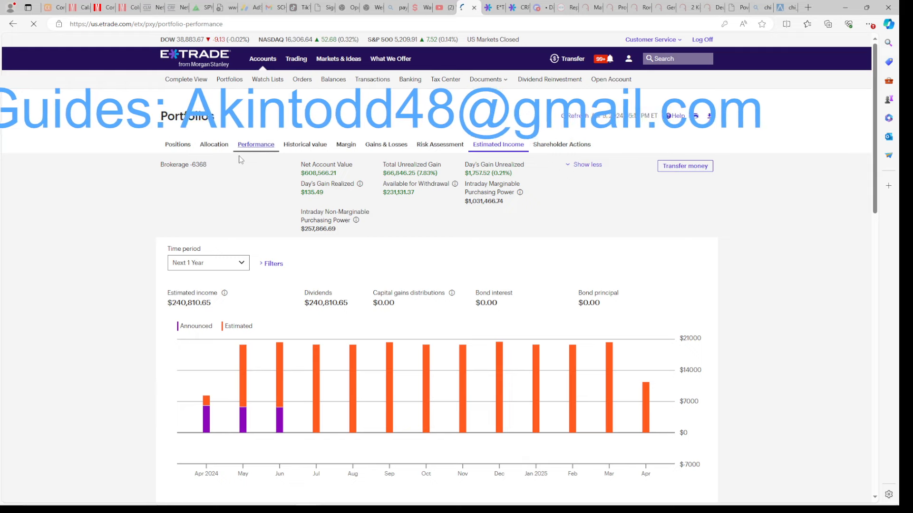
# Open the FEPI ETF quote snapshot with its price, NAV, monthly dividend yield and open position
pyautogui.click(256, 144)
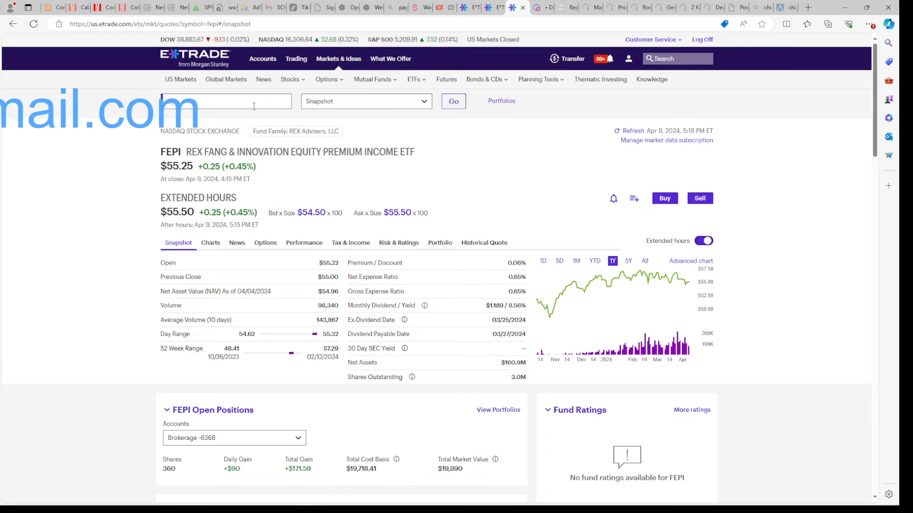
# Look up CRF and start a buy order, then view the performance page showing 17.35% YTD
pyautogui.write('CRF')
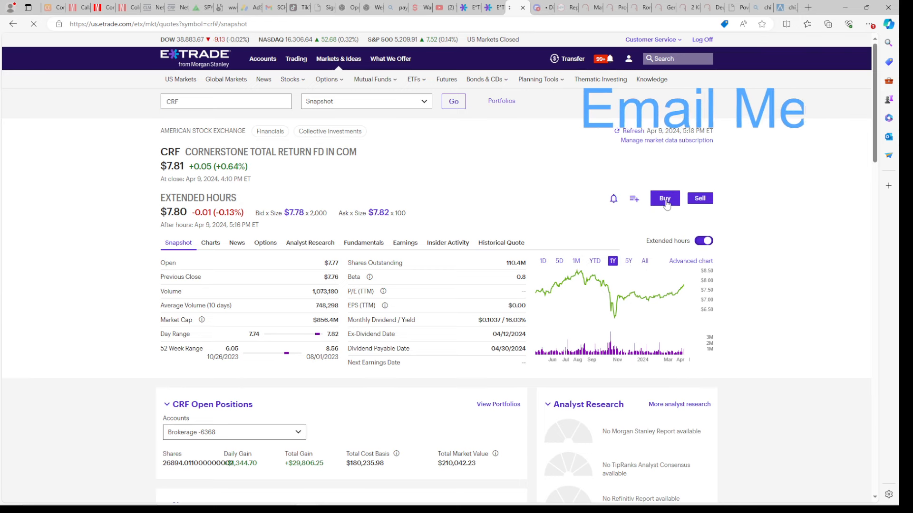
pyautogui.click(664, 198)
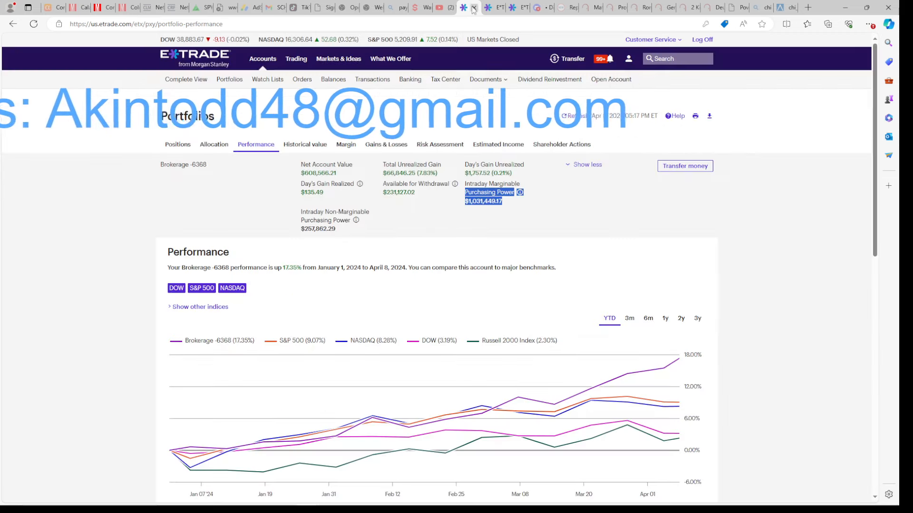
# Check positions, then return to the CRF order ticket showing 30% long, $5 short margin
pyautogui.click(498, 144)
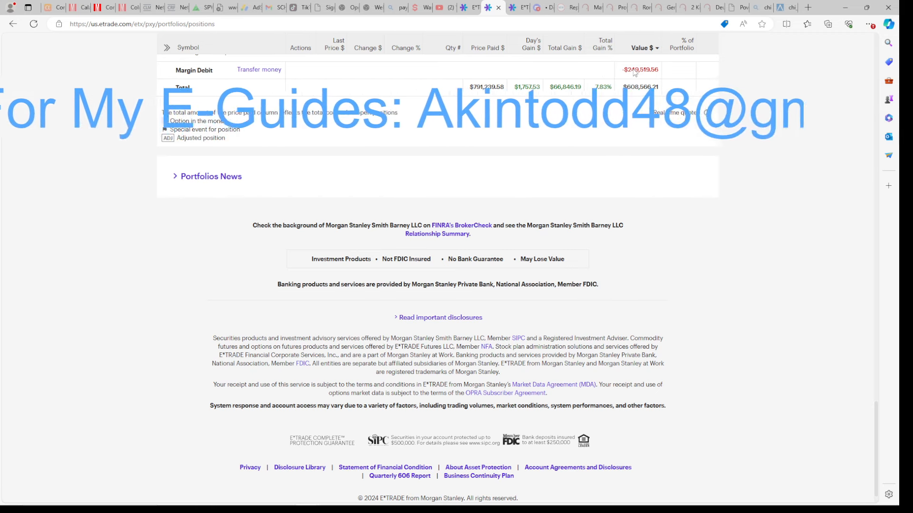
pyautogui.click(498, 144)
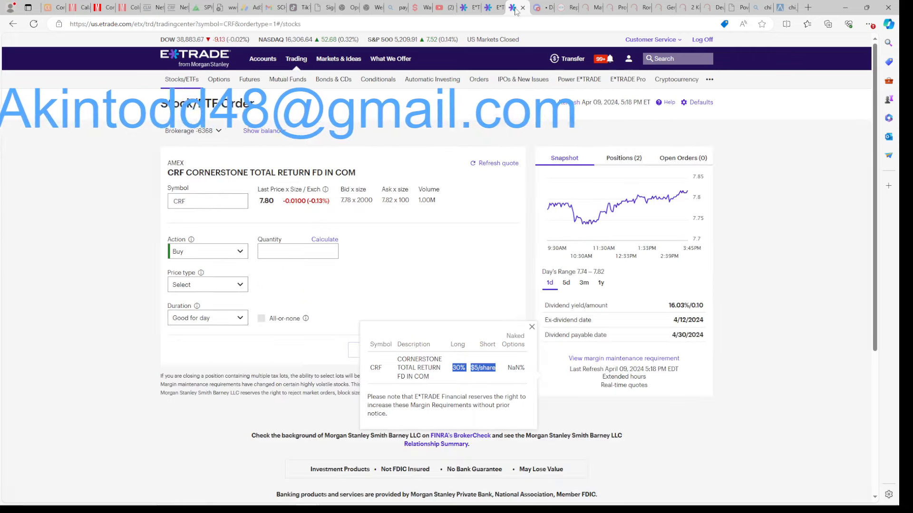
# Switch the ticket symbol from CRF to FEPI and highlight its 50% long/short margin requirements
pyautogui.click(531, 326)
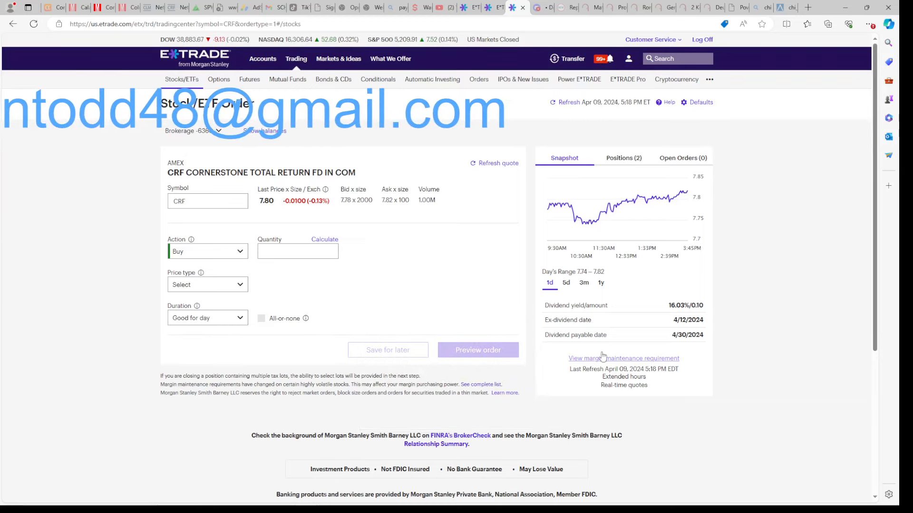
pyautogui.click(623, 358)
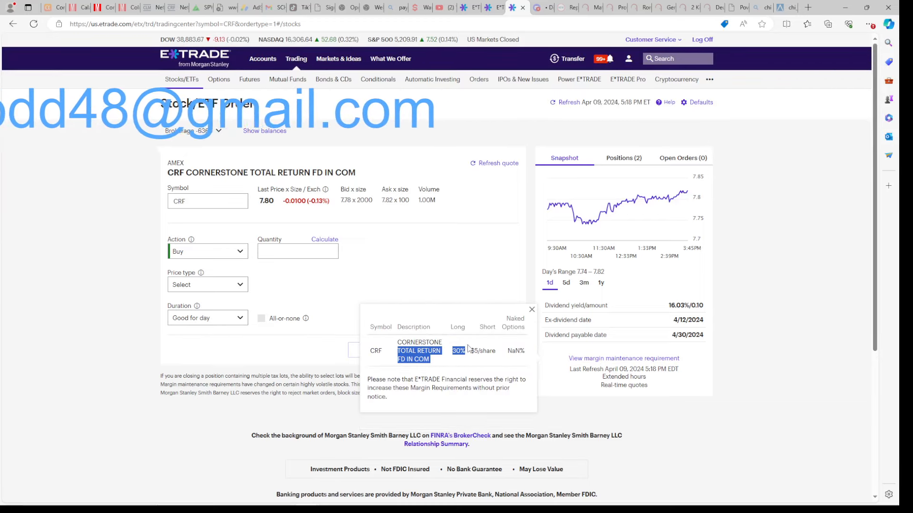
pyautogui.click(531, 309)
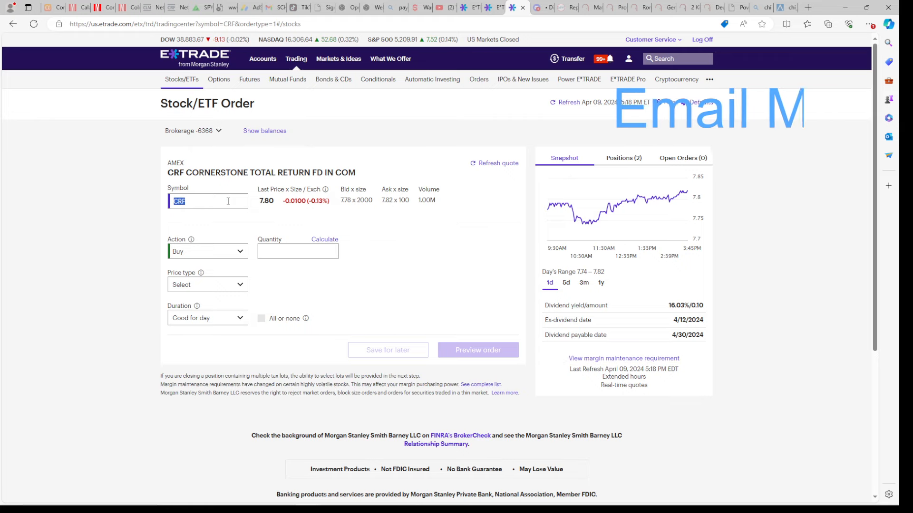
pyautogui.write('fepi')
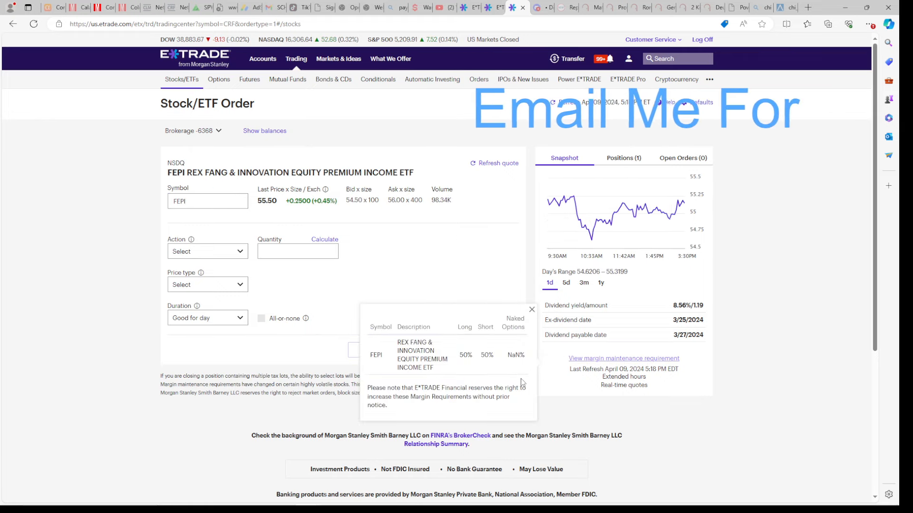
pyautogui.doubleClick(422, 359)
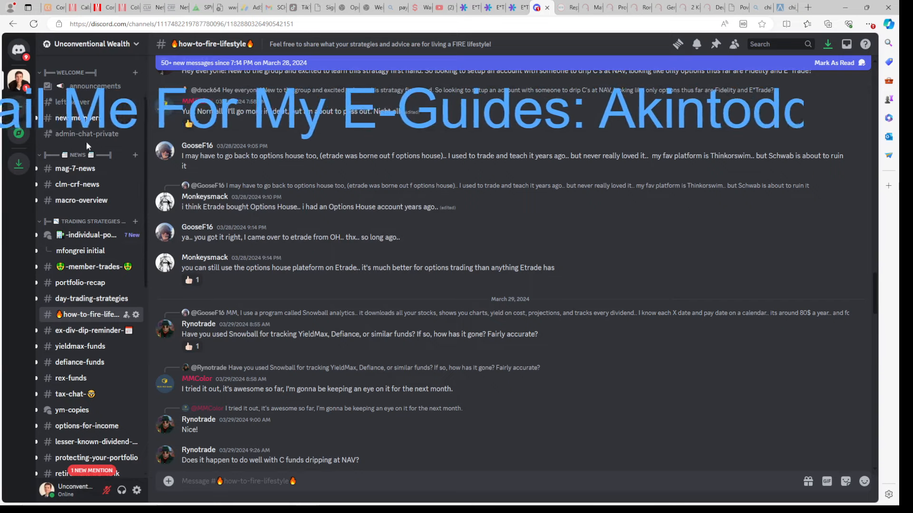
# Read Discord's #portfolio-recap channel, then return to the FEPI ticket quoting $55.50, 8.56% yield
pyautogui.click(79, 283)
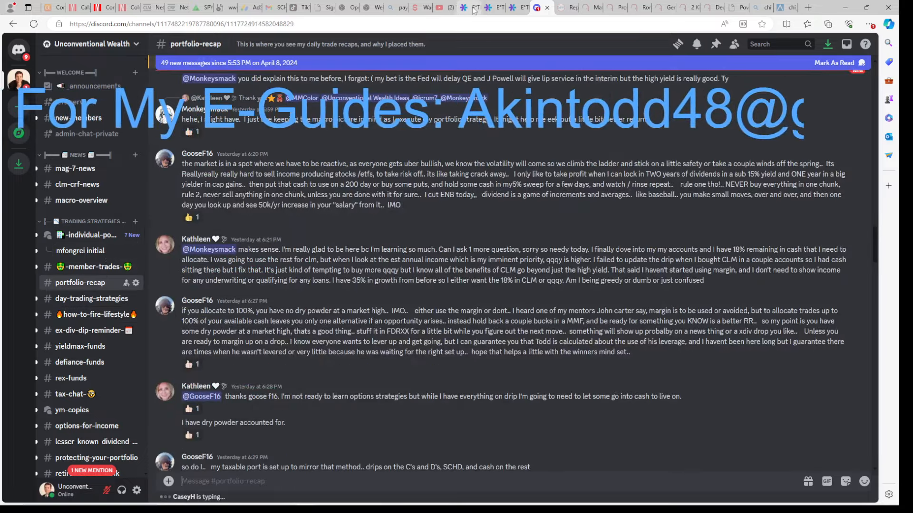
pyautogui.click(466, 7)
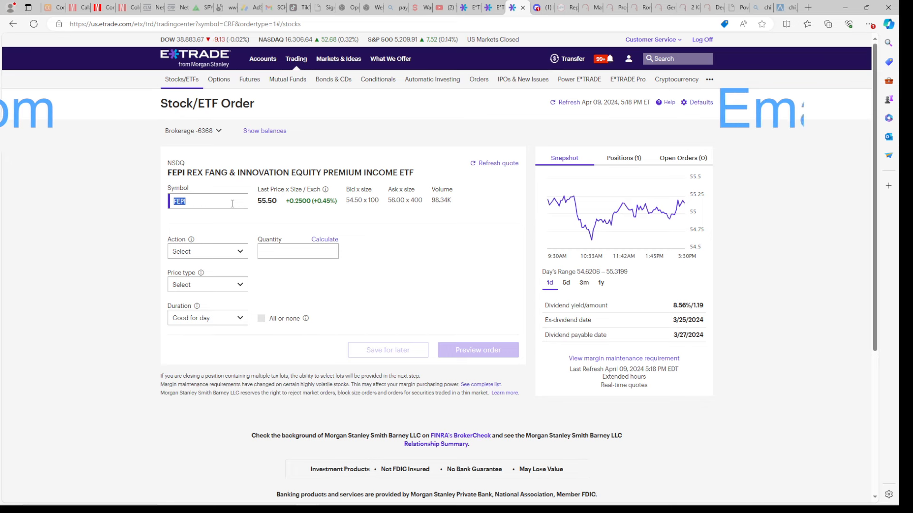
# Put CRF on the order ticket and highlight its 16.03% dividend yield
pyautogui.write('crf')
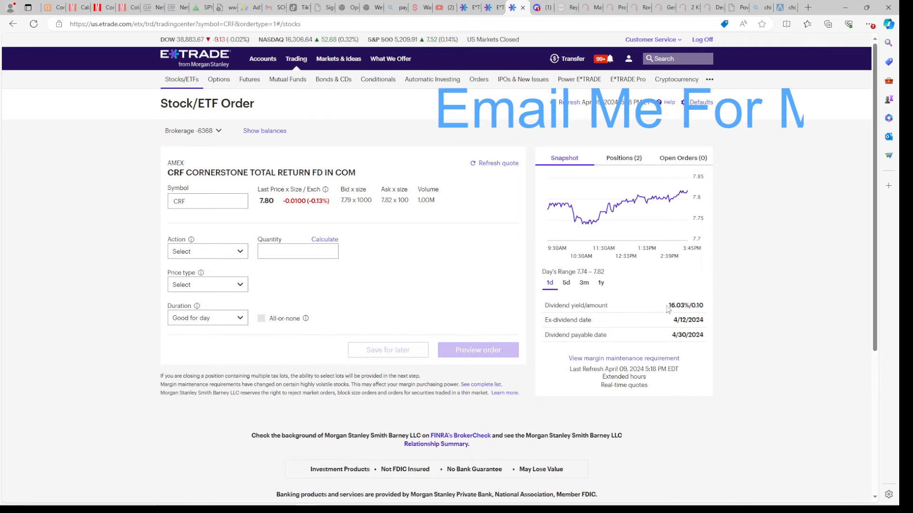
pyautogui.doubleClick(677, 306)
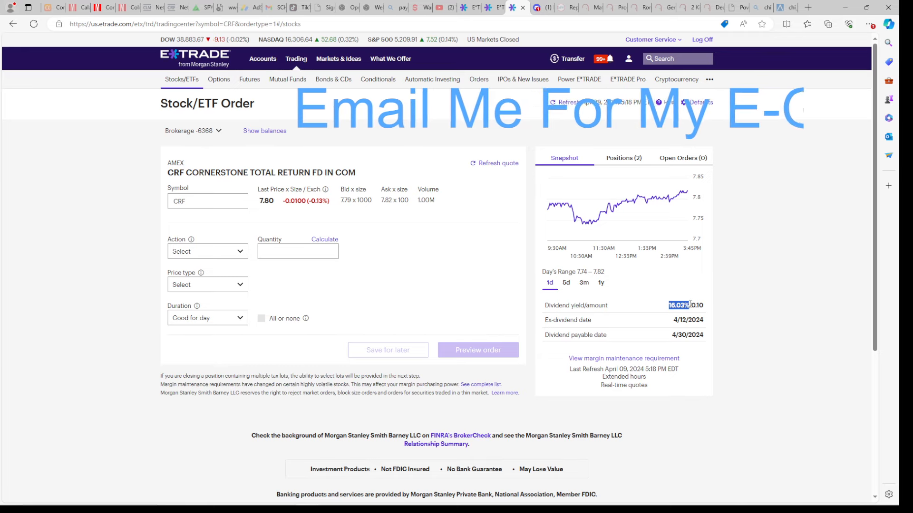
pyautogui.click(599, 274)
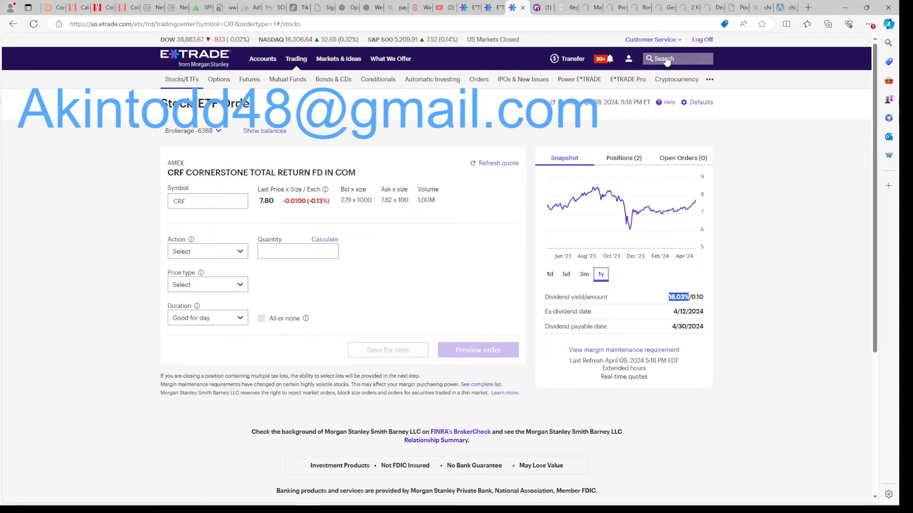
# Show CRF's five-year price chart on its quote snapshot, with $7.81 close and $0.1037 dividend
pyautogui.write('crf')
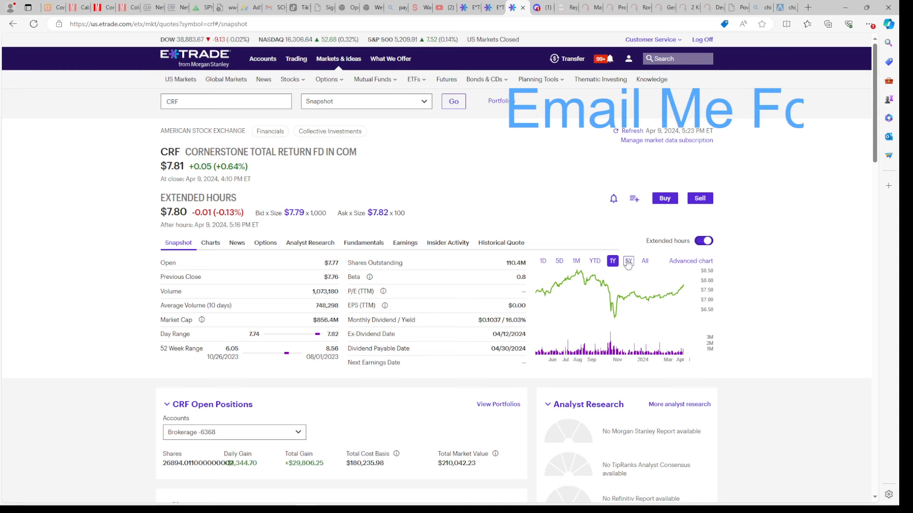
pyautogui.click(628, 261)
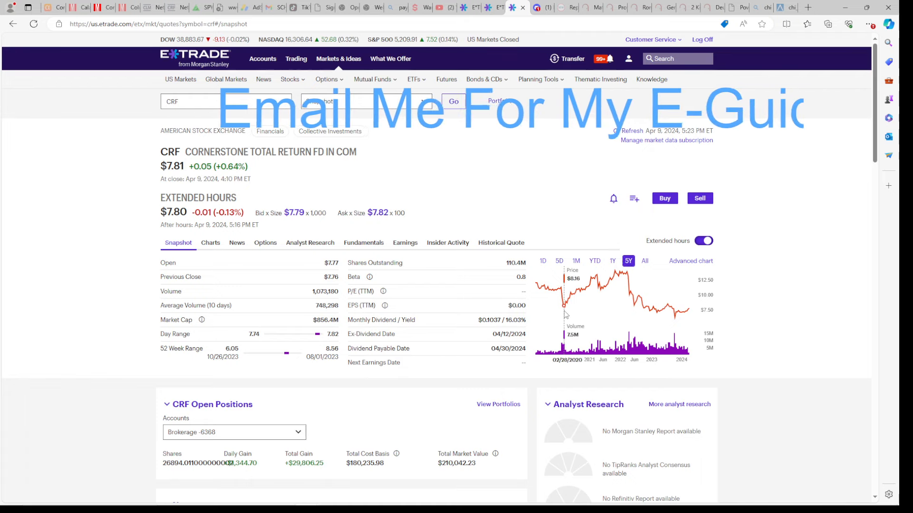
pyautogui.moveTo(576, 314)
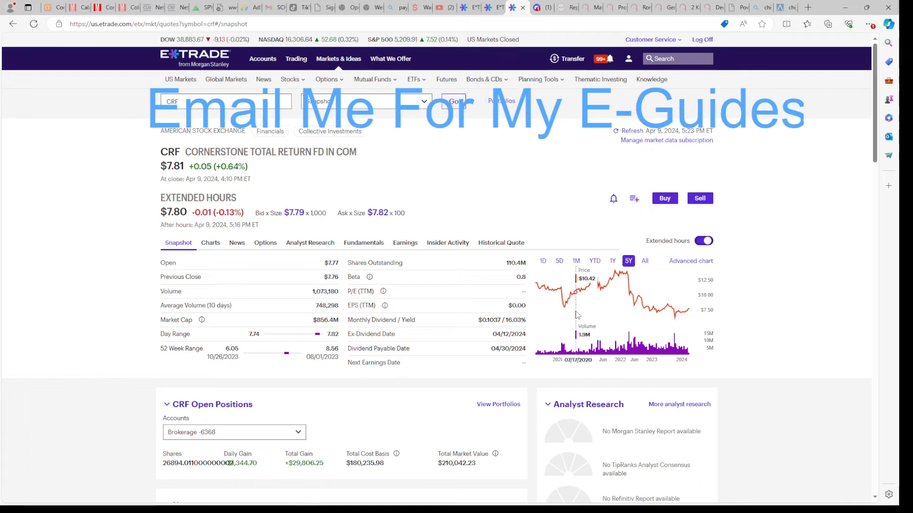
pyautogui.moveTo(625, 285)
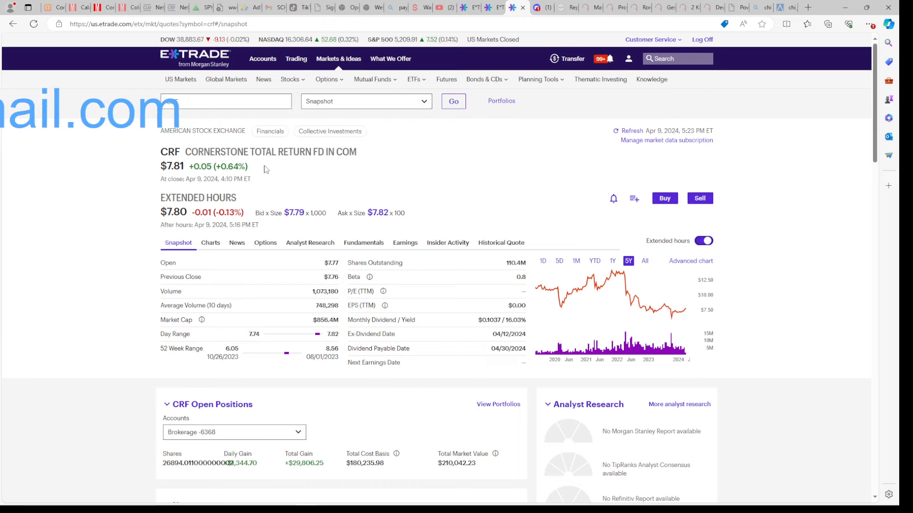
pyautogui.write('CRF')
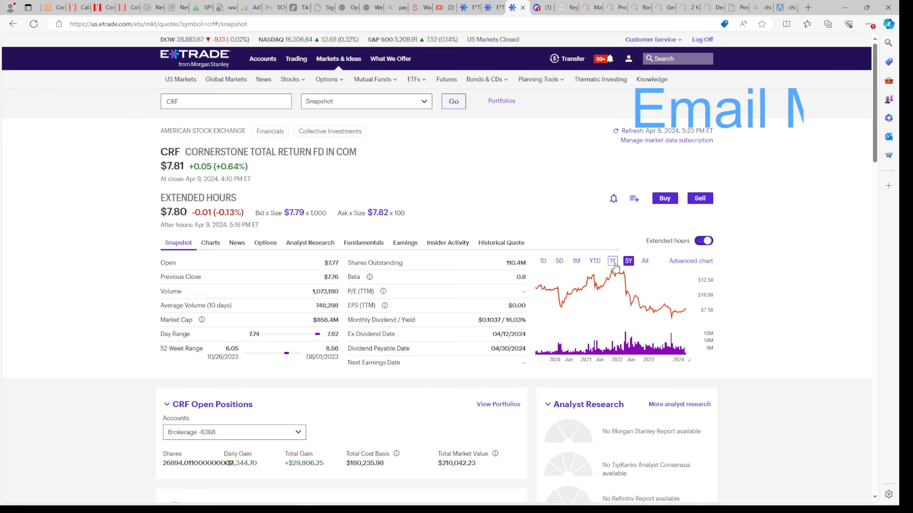
pyautogui.click(534, 7)
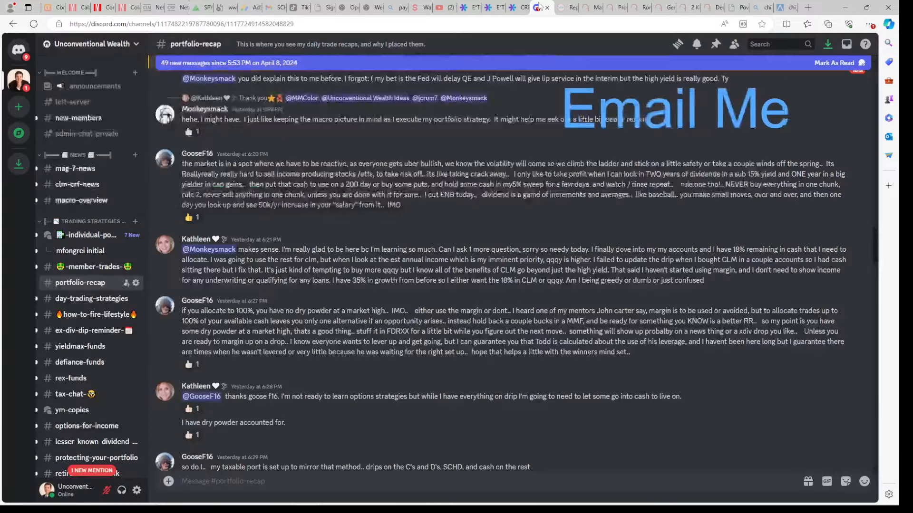
pyautogui.click(511, 8)
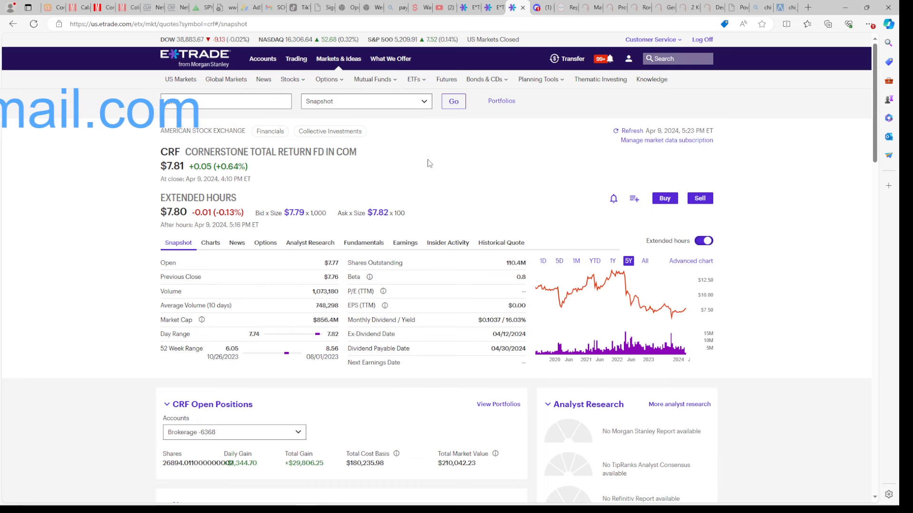
# Revisit positions and the CRF quote, then view Cornerstone's CLM NAV page ($7.06 NAV, 4.39% premium)
pyautogui.write('CRF')
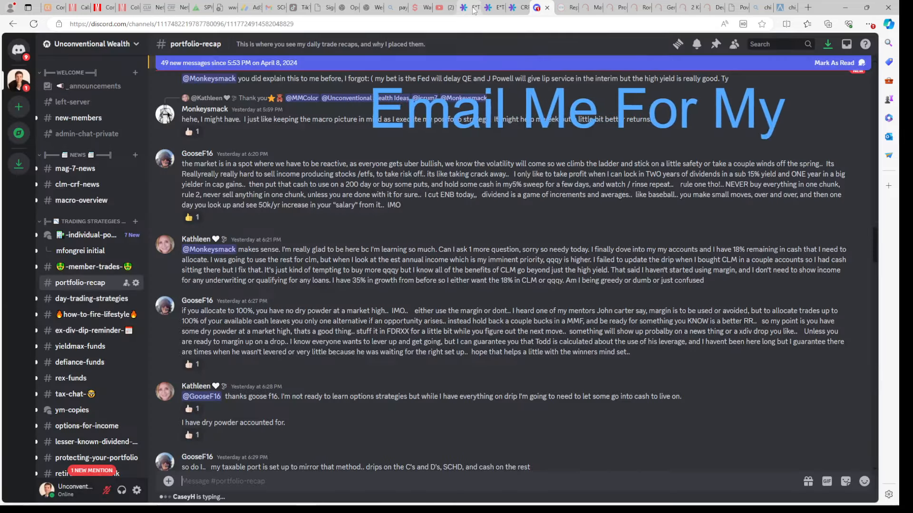
pyautogui.click(474, 7)
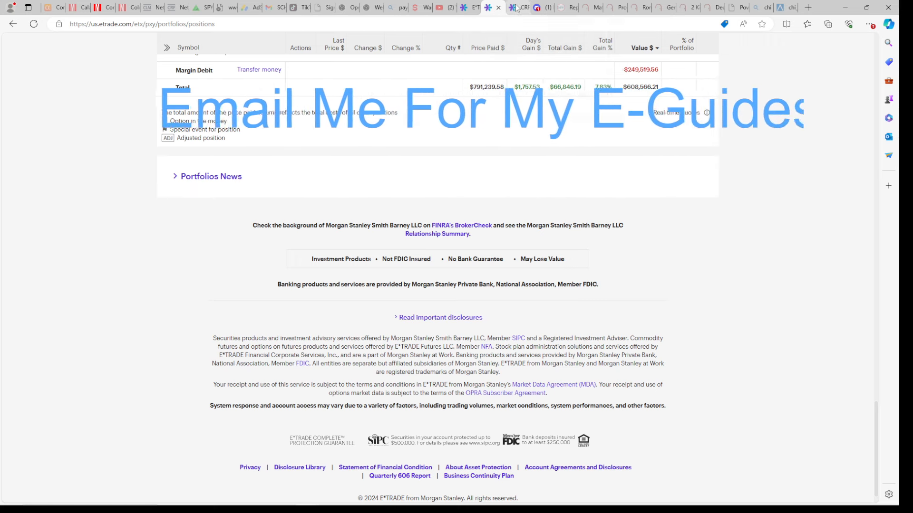
pyautogui.click(518, 8)
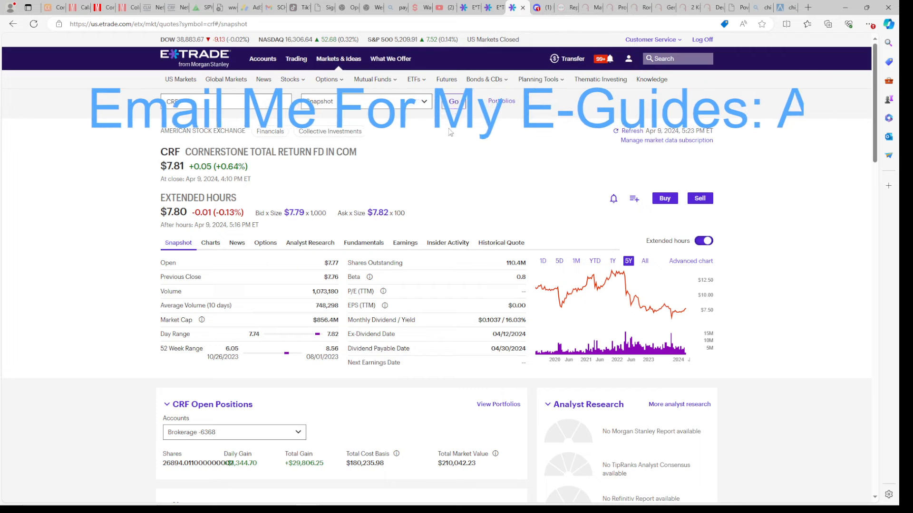
pyautogui.click(147, 7)
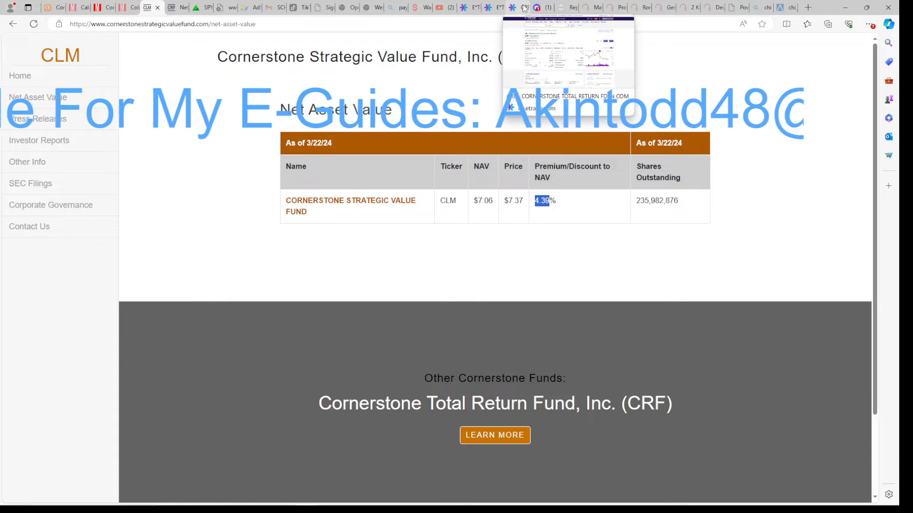
# Leave the CLM NAV table and return to E*TRADE's portfolio performance versus major indices
pyautogui.click(512, 8)
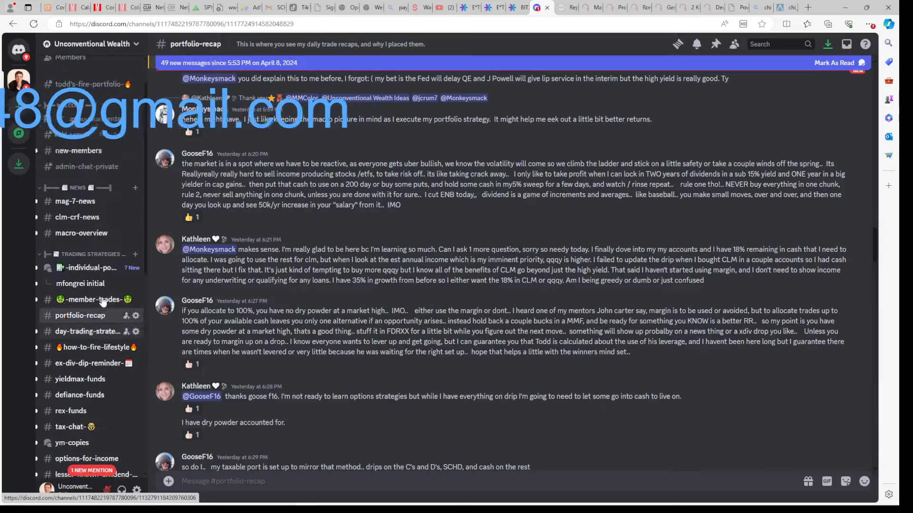
pyautogui.click(465, 7)
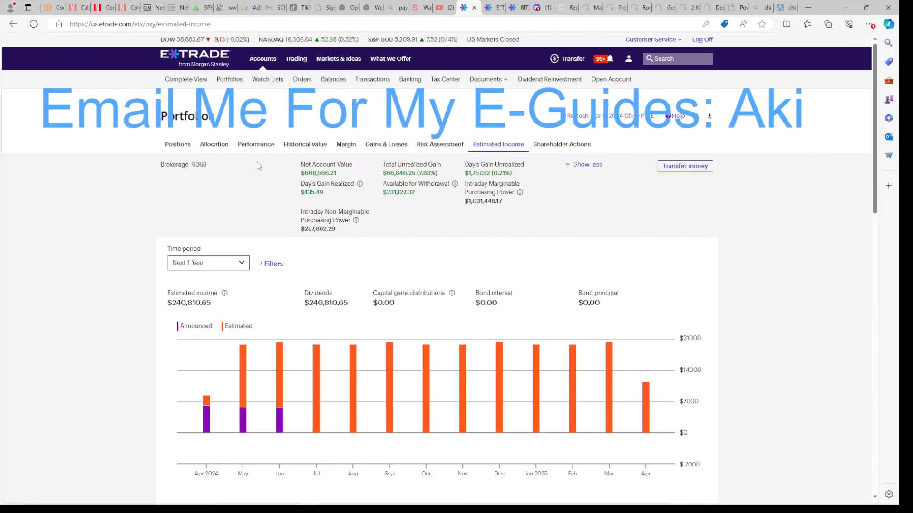
pyautogui.click(256, 144)
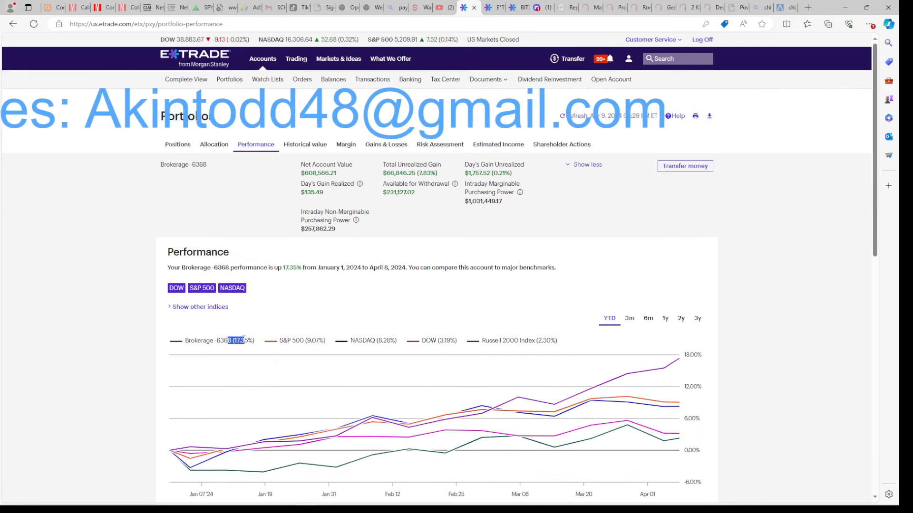